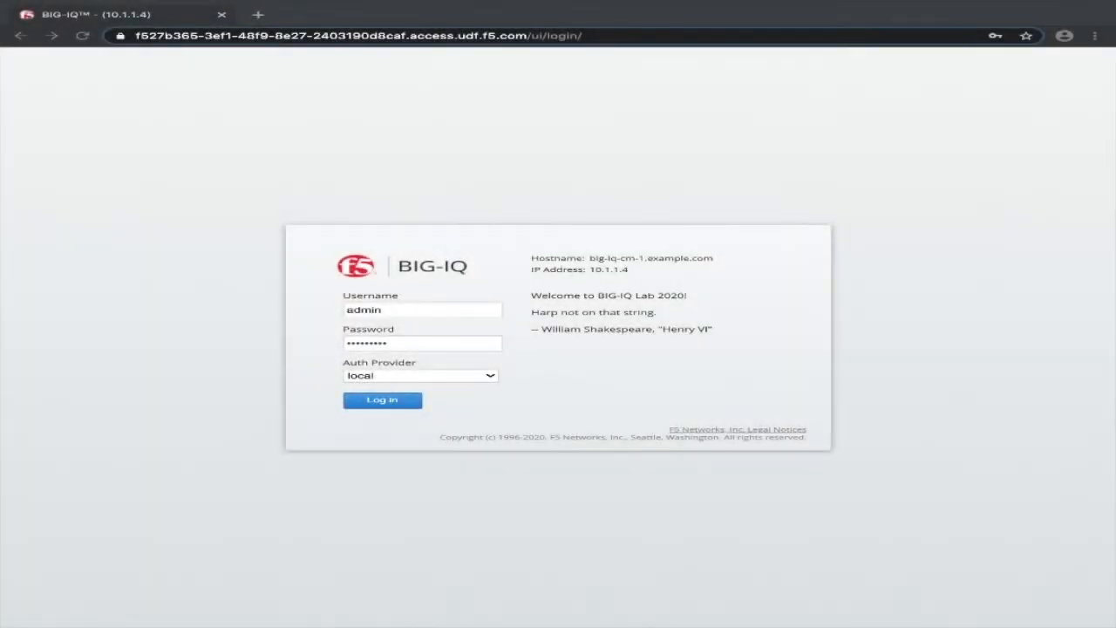
# Log in as admin with the admin password, using the local auth provider
pyautogui.click(421, 342)
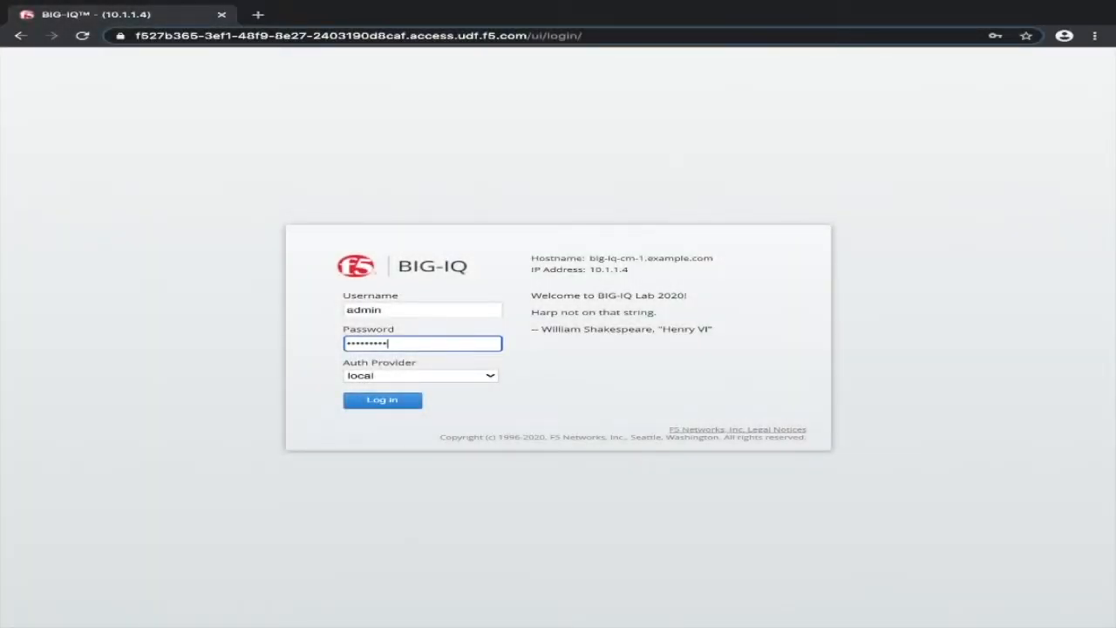
pyautogui.click(382, 399)
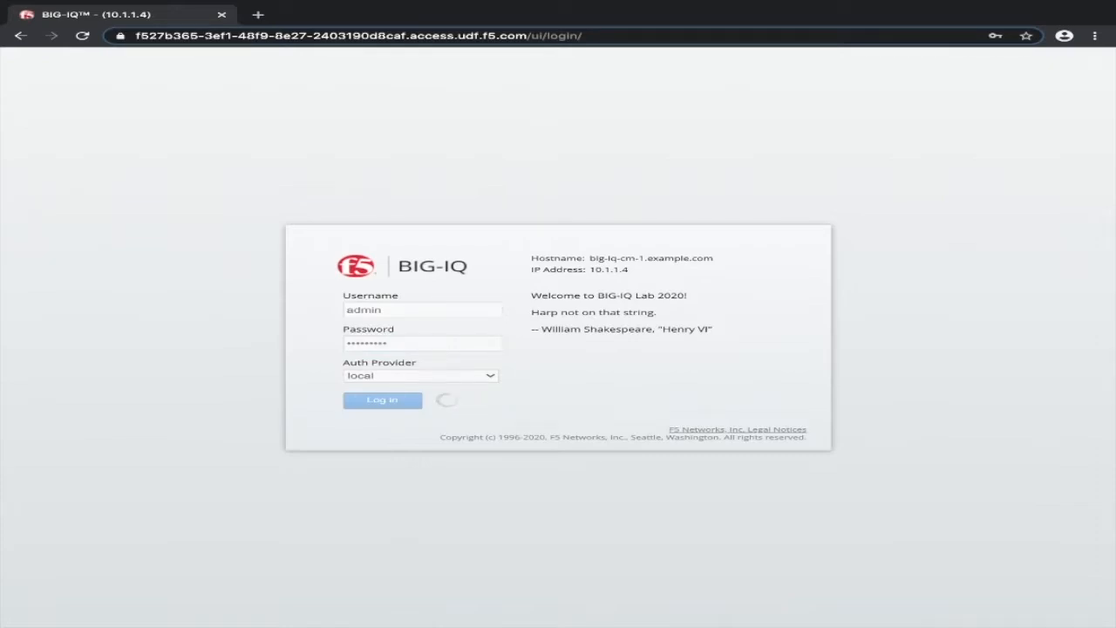
pyautogui.click(382, 399)
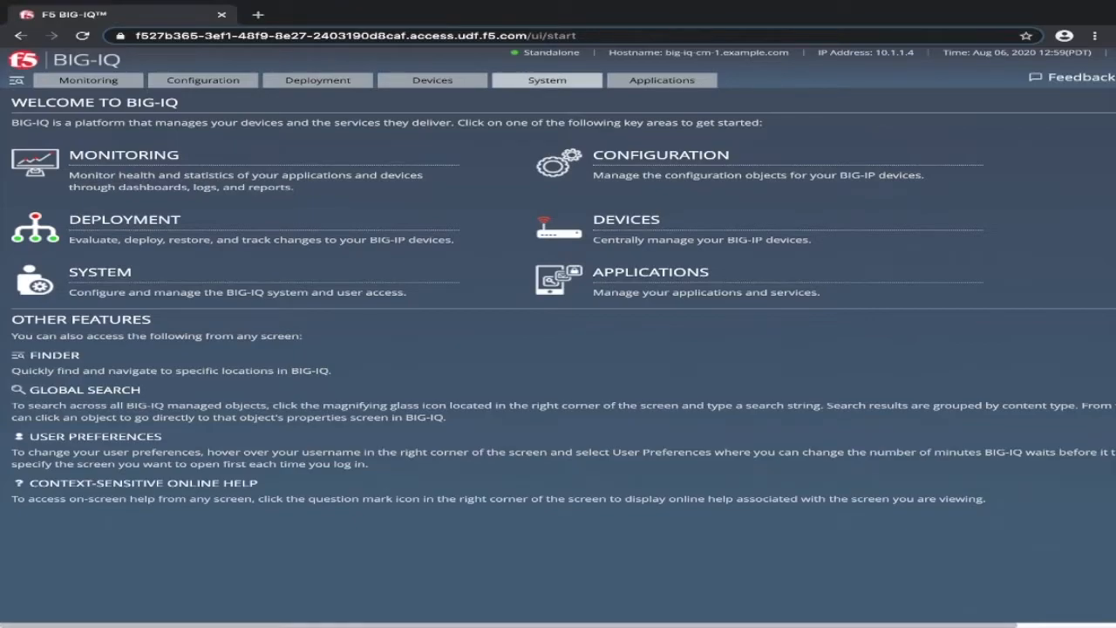
# Open System > Auth Providers and start adding a new auth provider
pyautogui.click(546, 79)
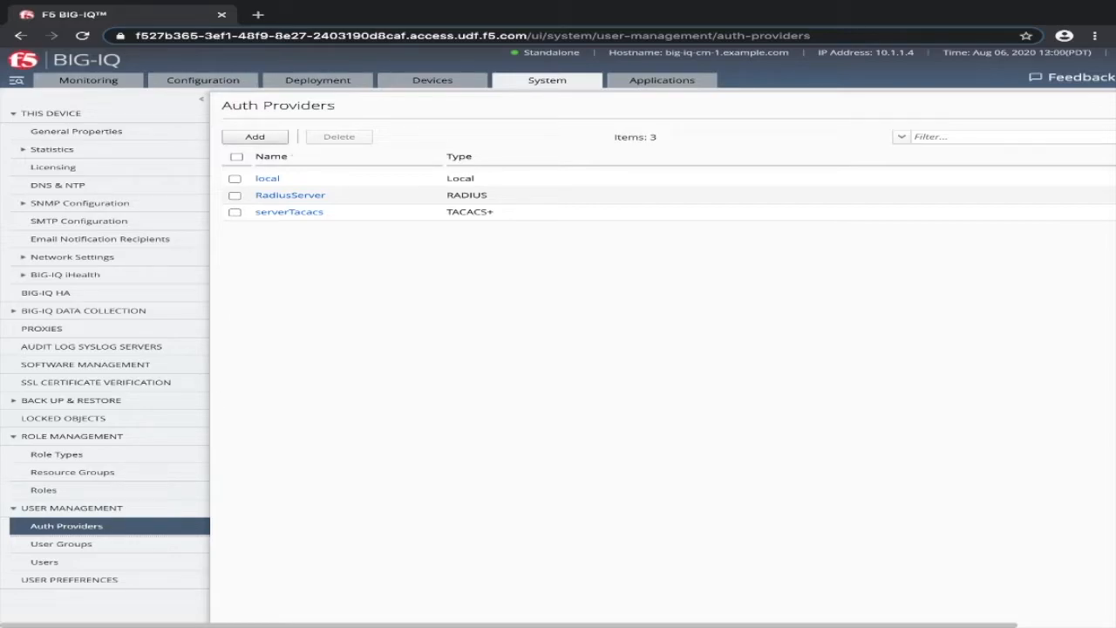
pyautogui.click(253, 136)
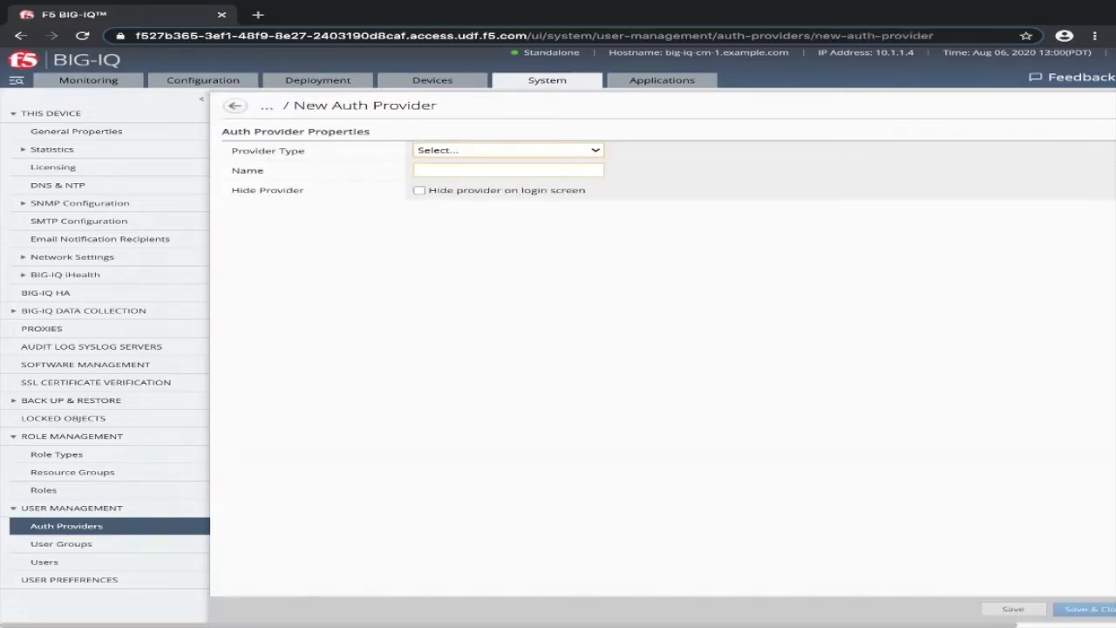
# Set the new provider's type to LDAP and name it serverLDAP
pyautogui.click(507, 149)
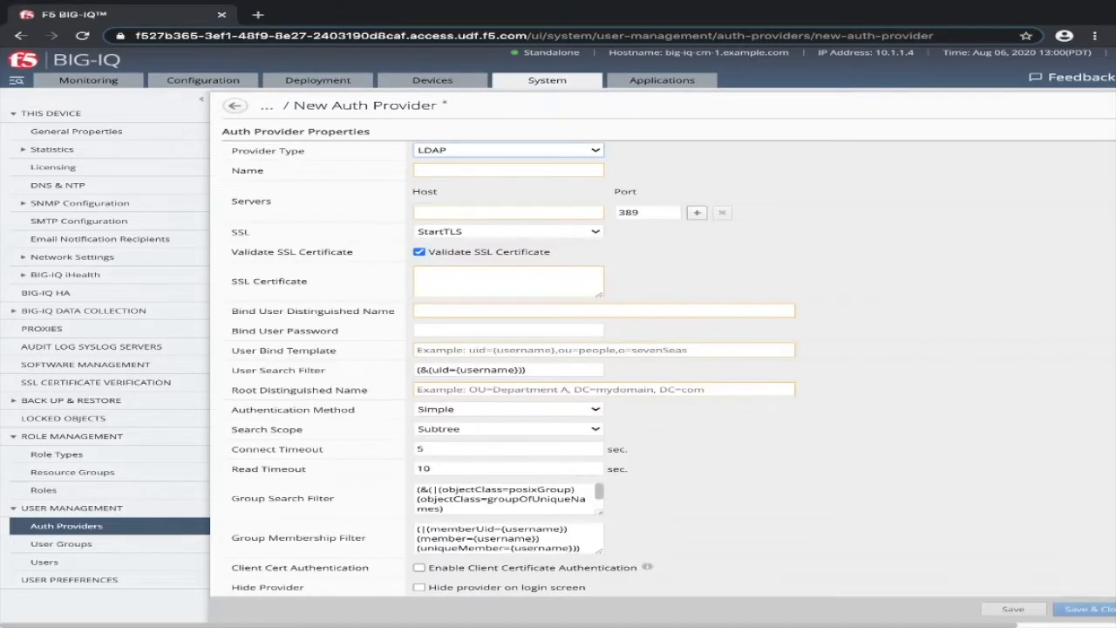
pyautogui.click(509, 169)
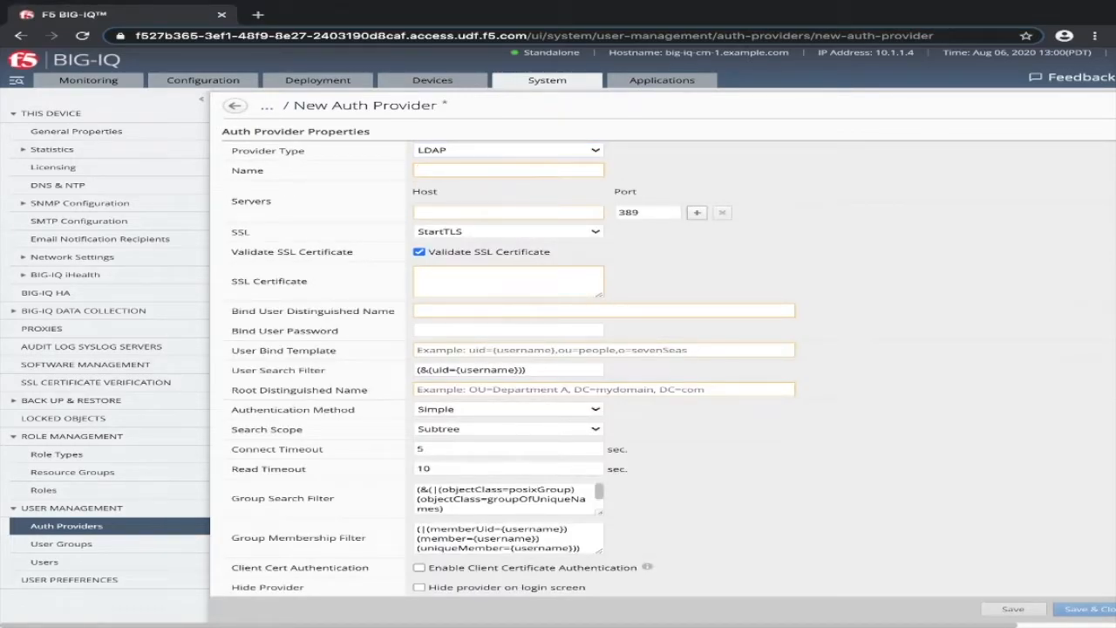
pyautogui.write('s')
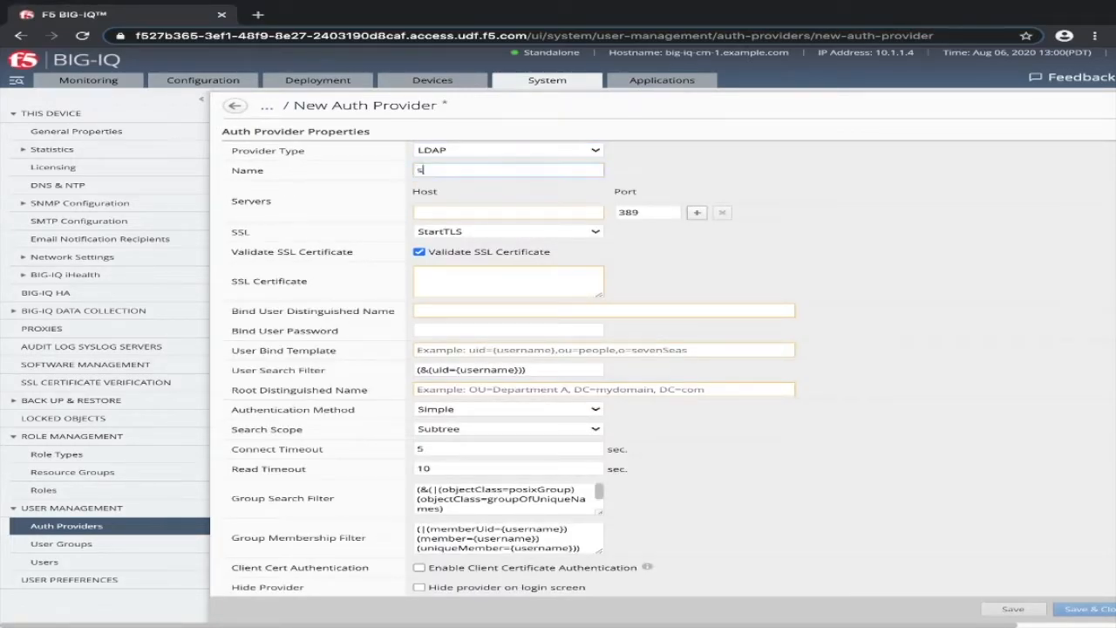
pyautogui.write('serverLDAP')
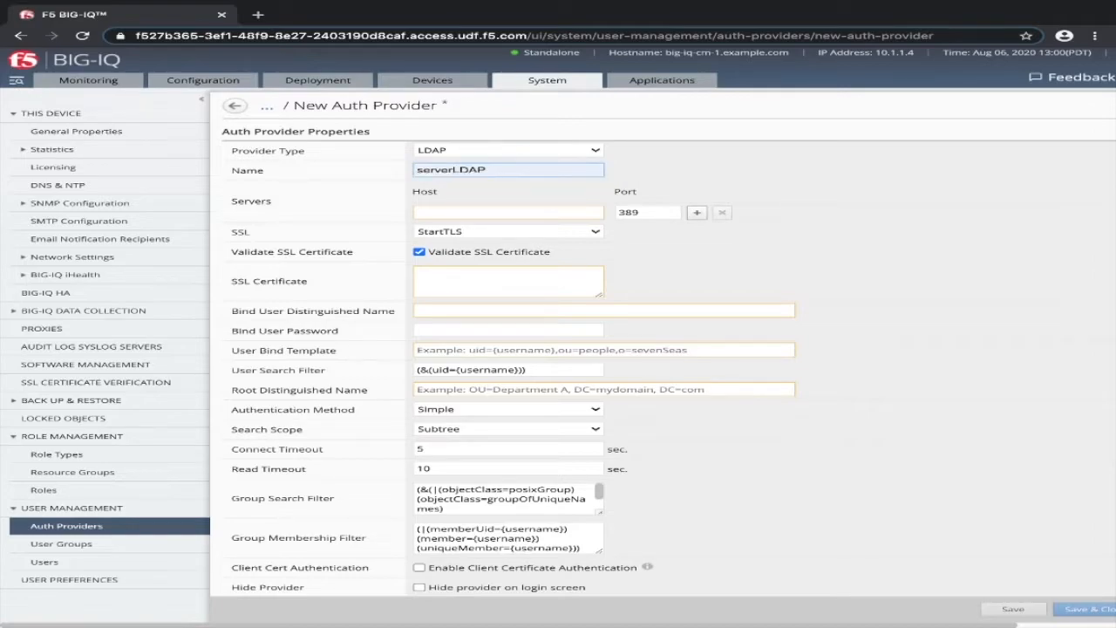
# Enter host 10.1.1.5 and bind user DN cn=admin,dc=f5demo,dc=com
pyautogui.doubleClick(451, 169)
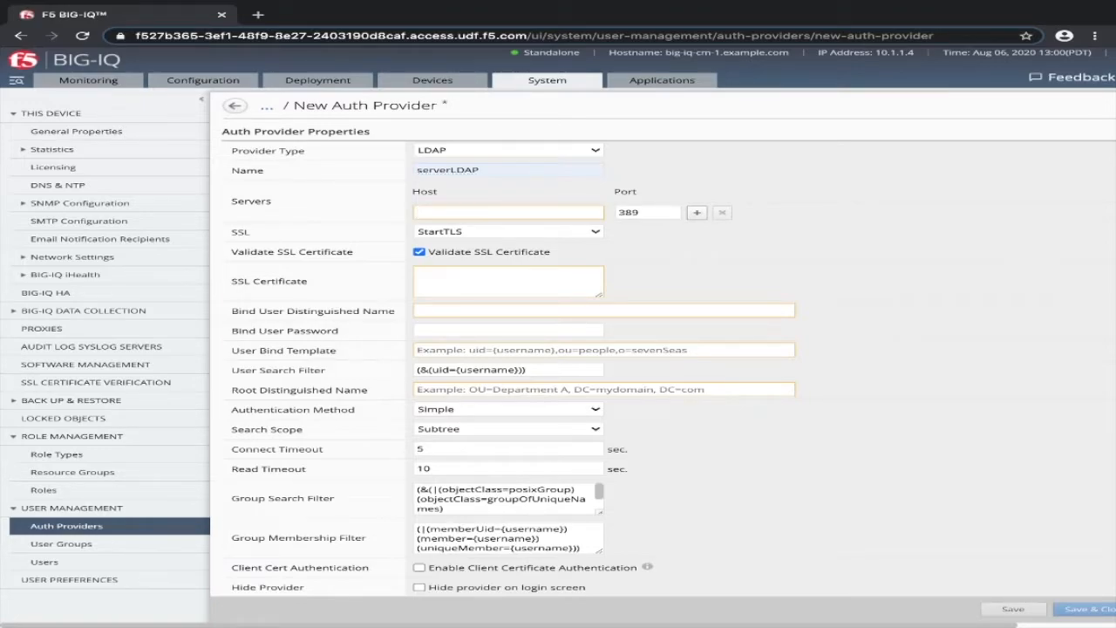
pyautogui.write('10.1.1.5')
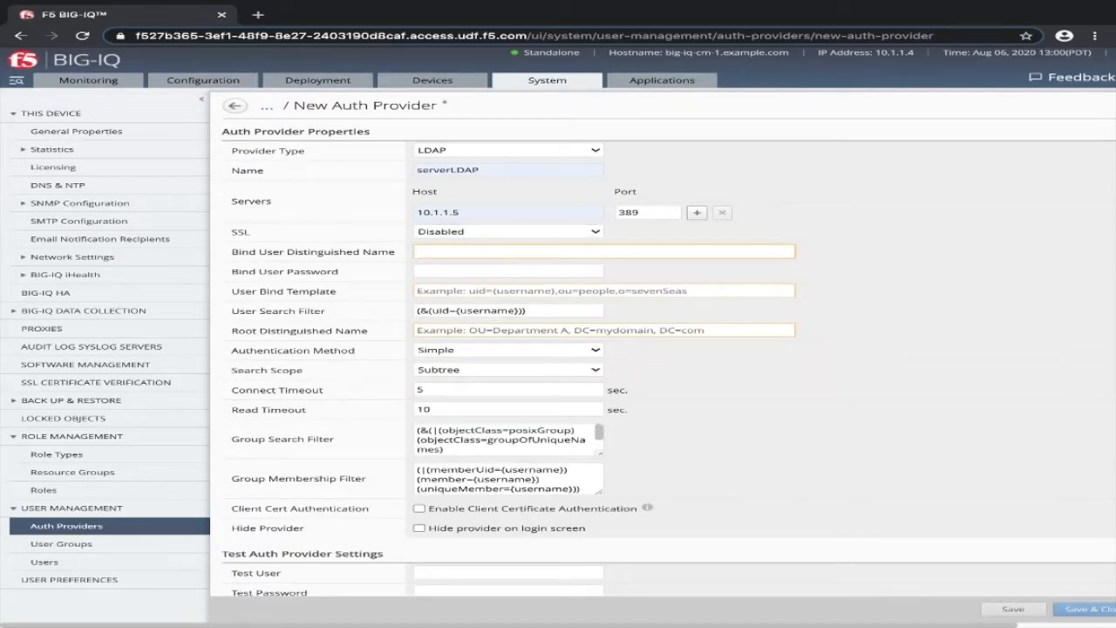
pyautogui.write('cn=admin,dc=f5demo,dc=com')
pyautogui.write('uid={username},ou=People,dc=f5demo,dc=com')
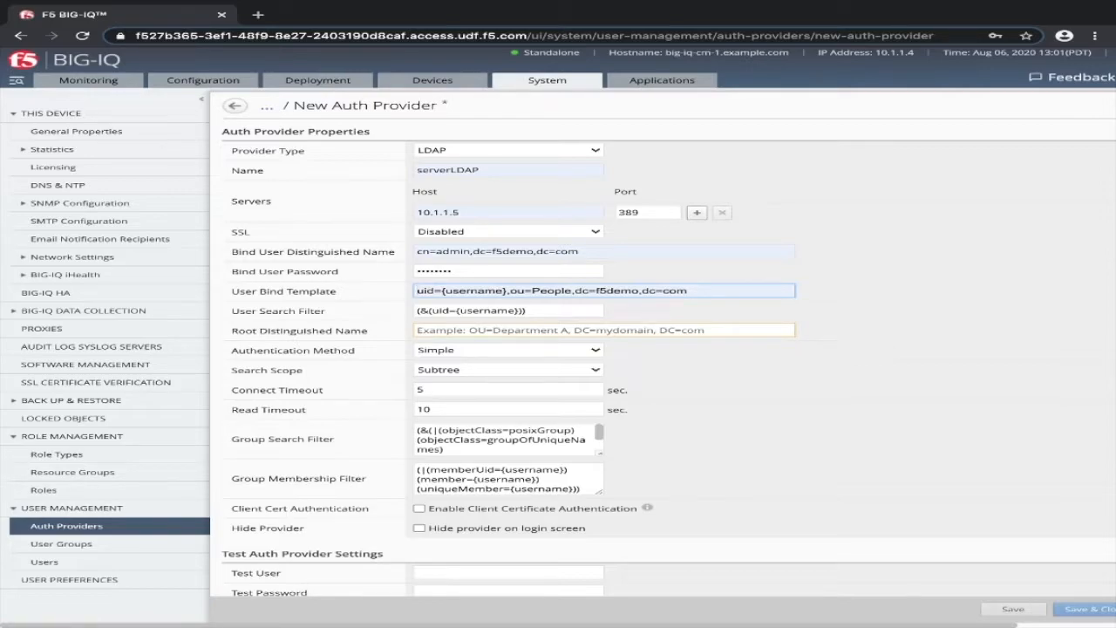
pyautogui.click(508, 310)
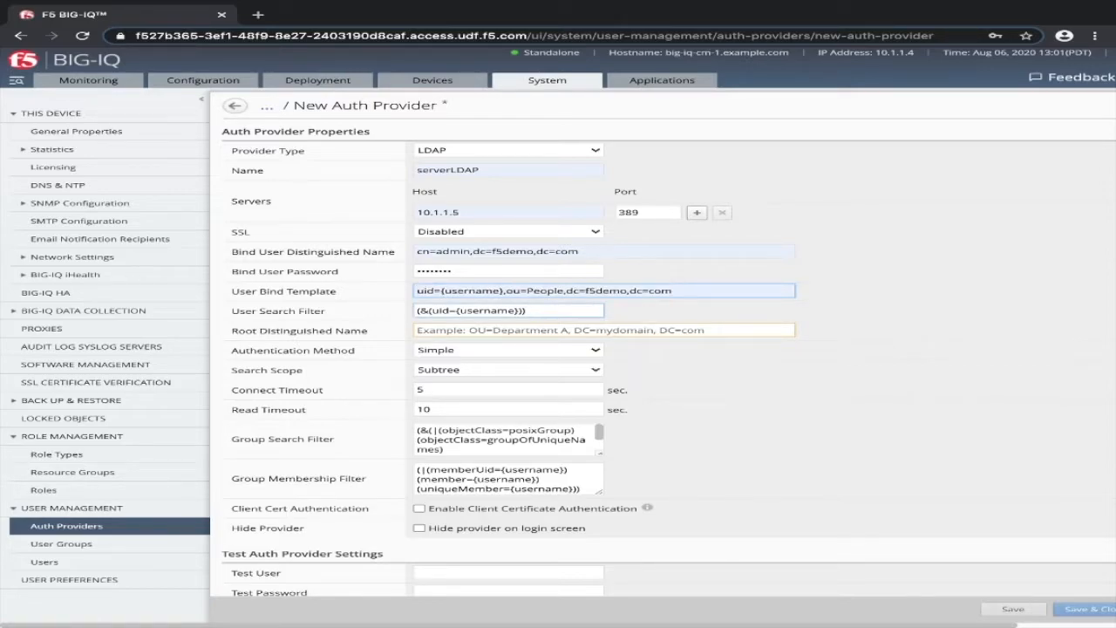
pyautogui.scroll(-3)
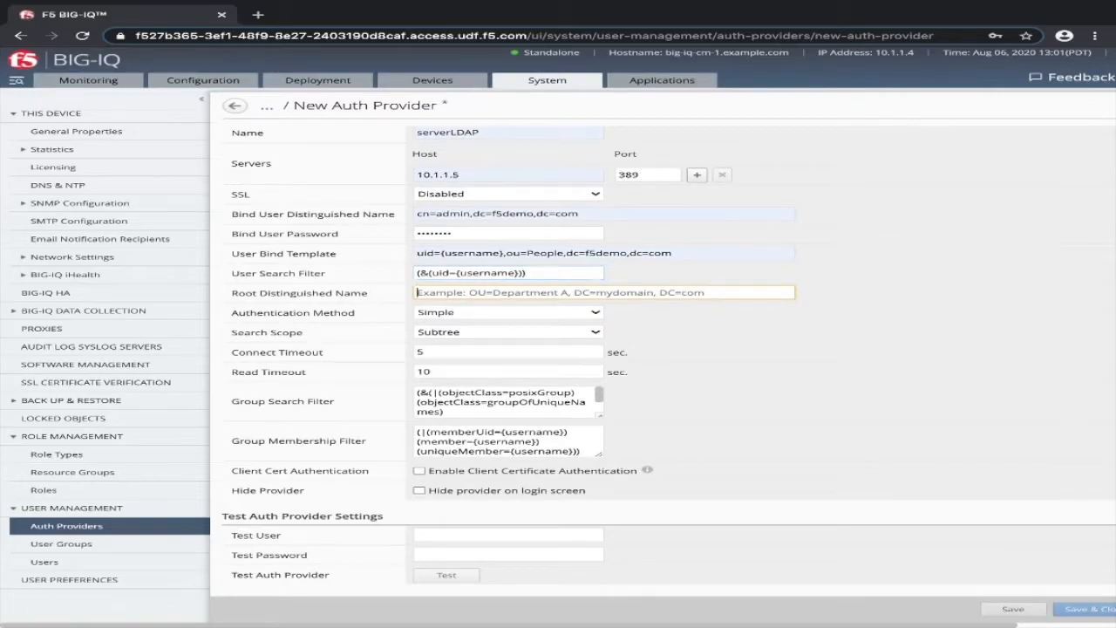
# Set root DN c=f5demo,dc=com and test the provider with user paula's credentials
pyautogui.write('c=f5demo,dc=com')
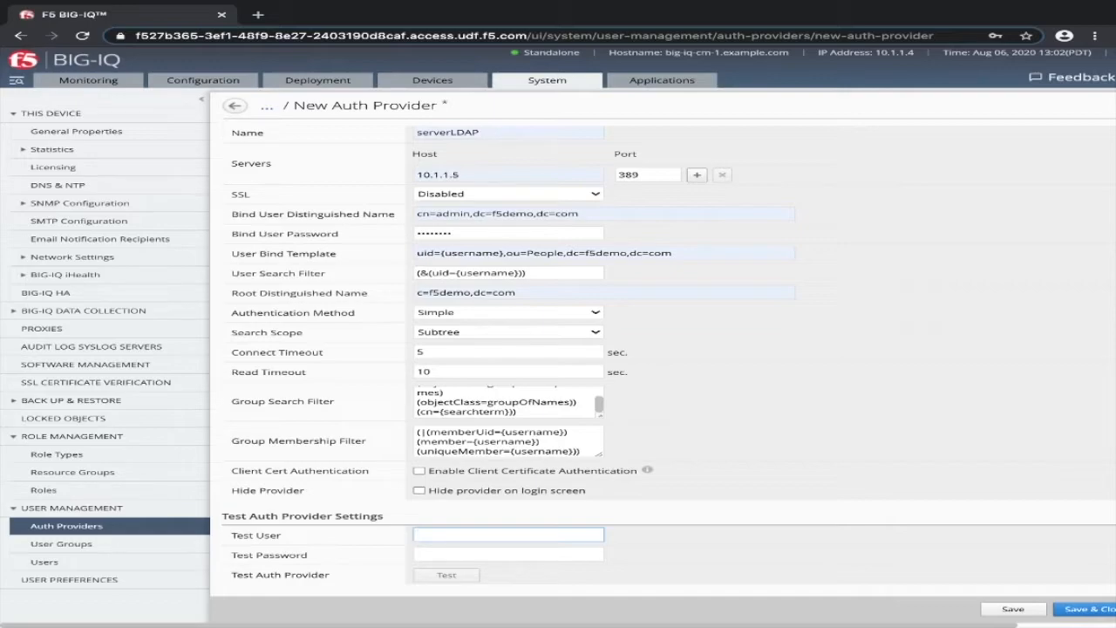
pyautogui.write('paula')
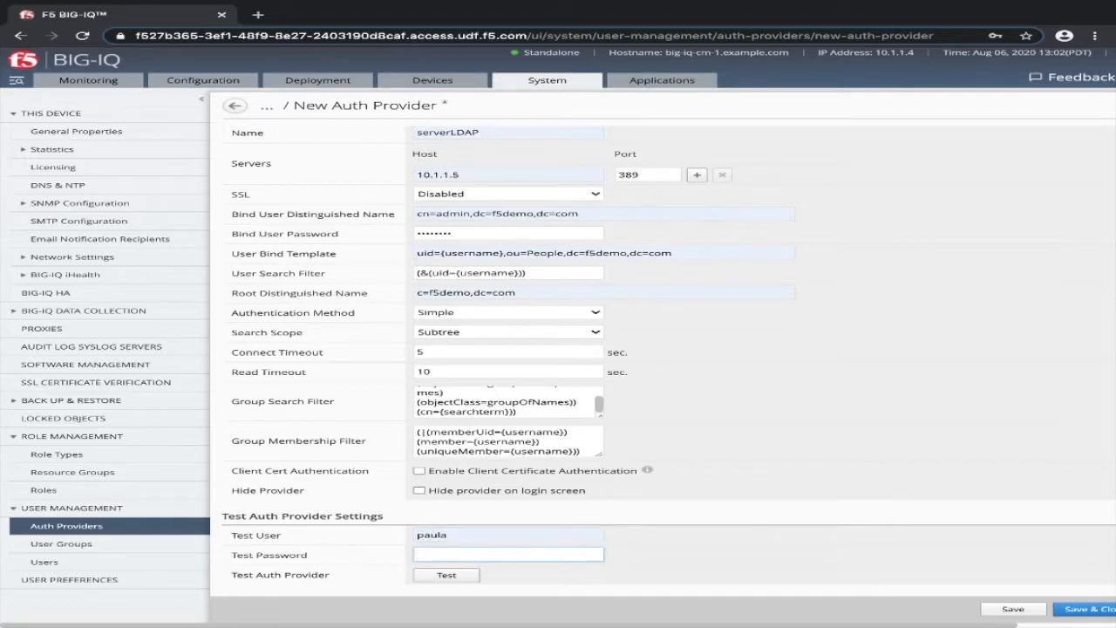
pyautogui.write('•••••')
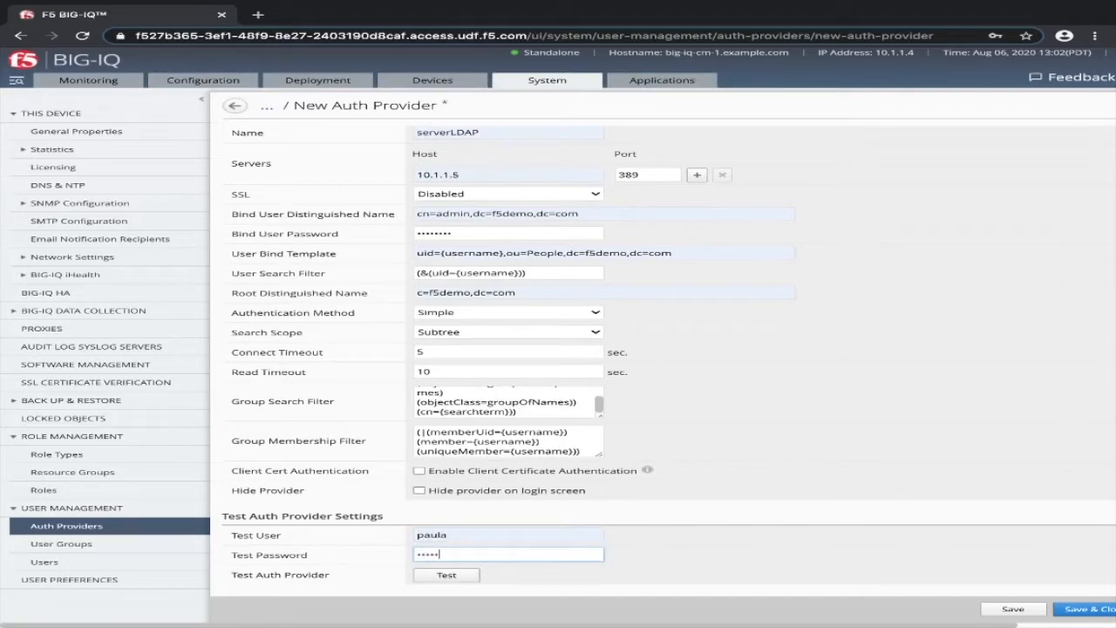
pyautogui.click(445, 574)
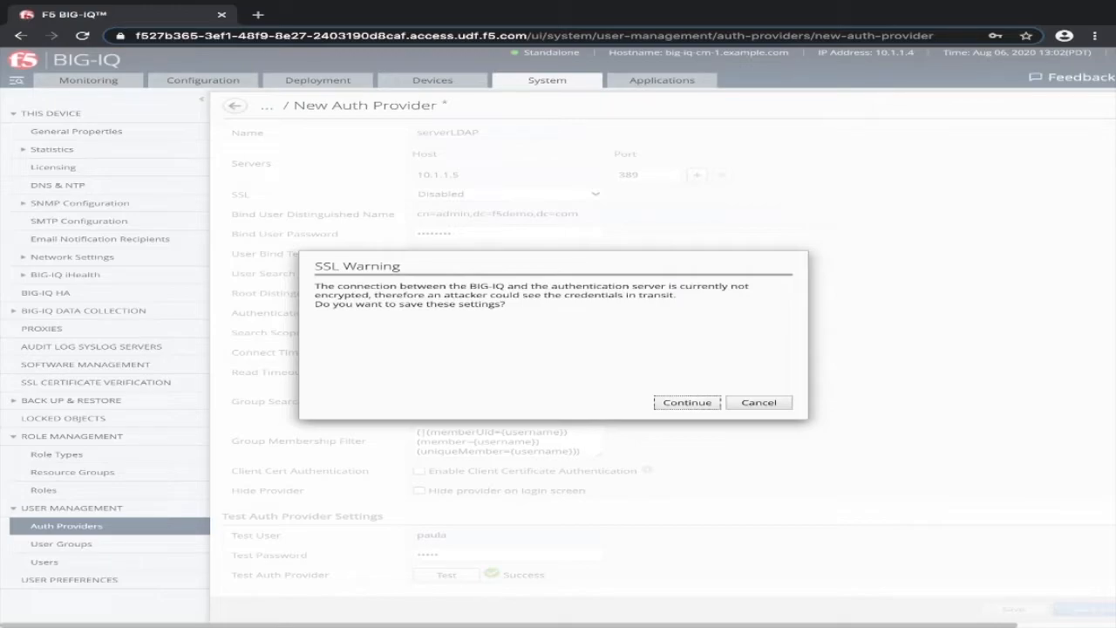
# Confirm saving serverLDAP despite the unencrypted-connection warning, then open the Users list
pyautogui.click(686, 402)
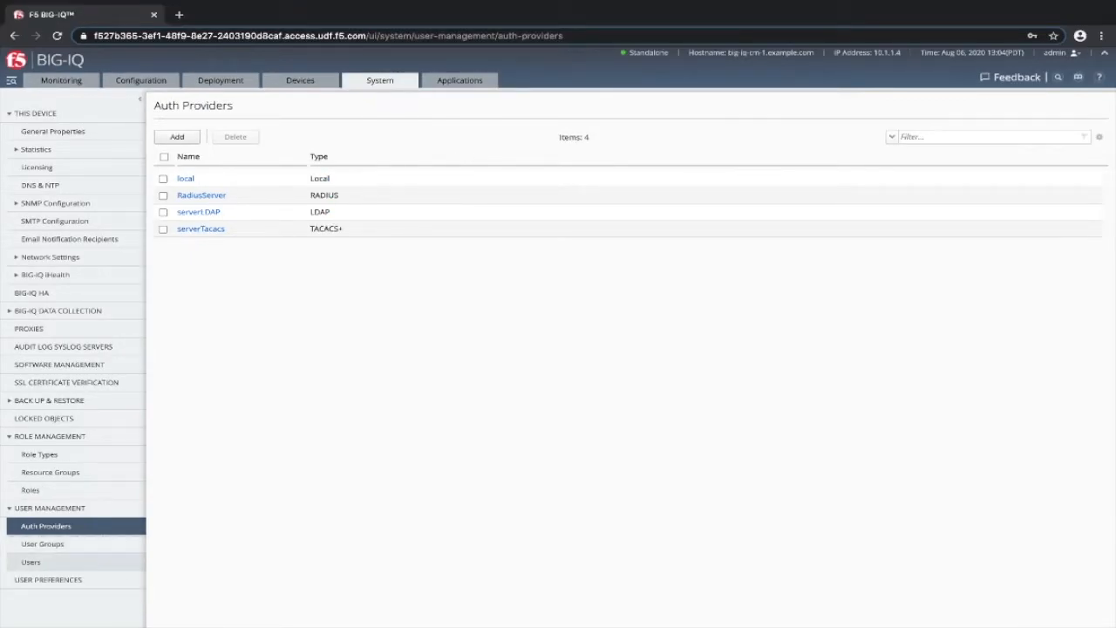
pyautogui.click(30, 562)
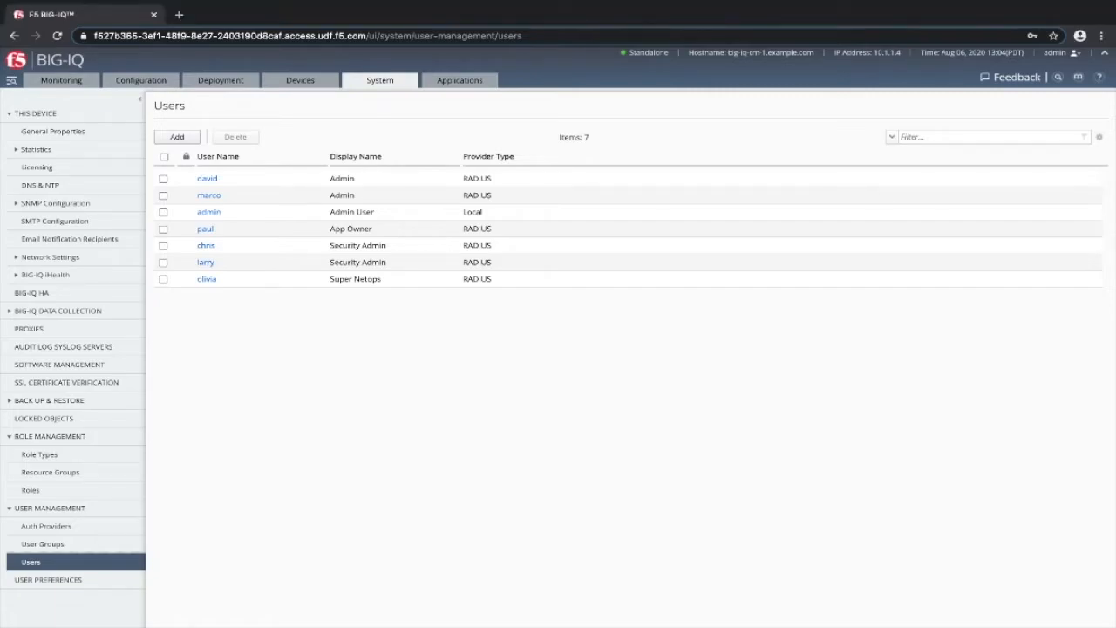
# Add user paula on the serverLDAP provider with full name 'app editor'
pyautogui.click(176, 136)
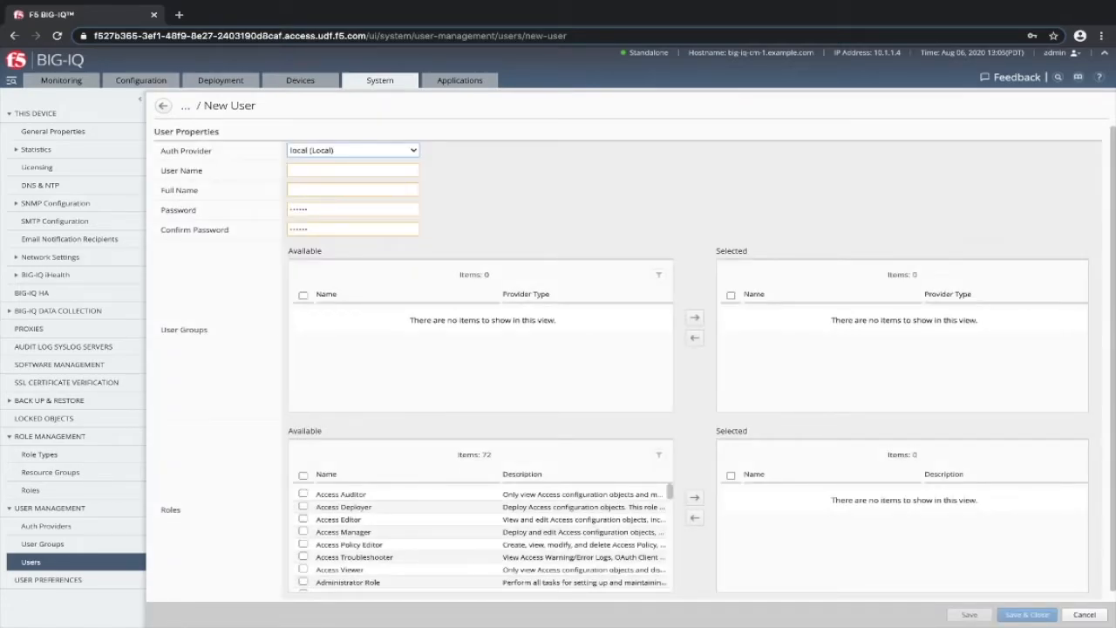
pyautogui.click(352, 150)
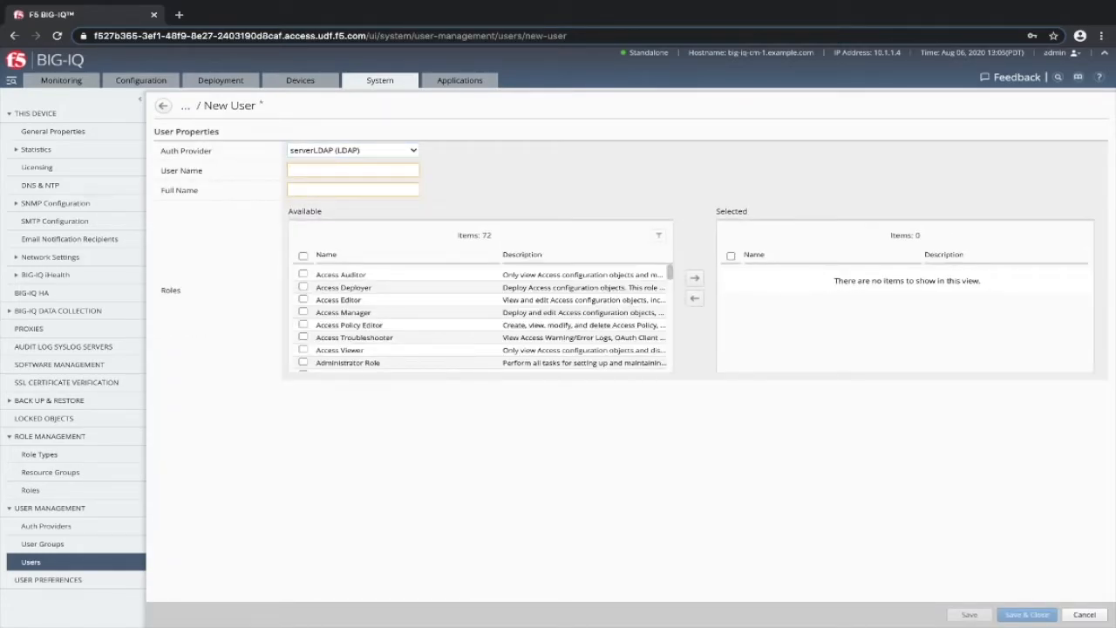
pyautogui.write('paula')
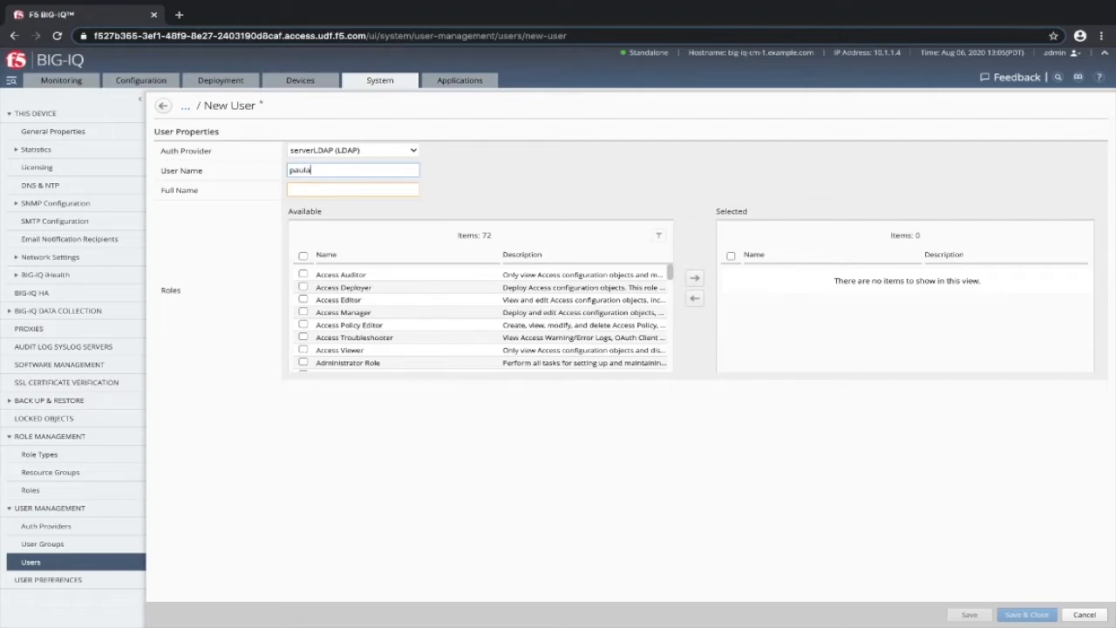
pyautogui.write('app')
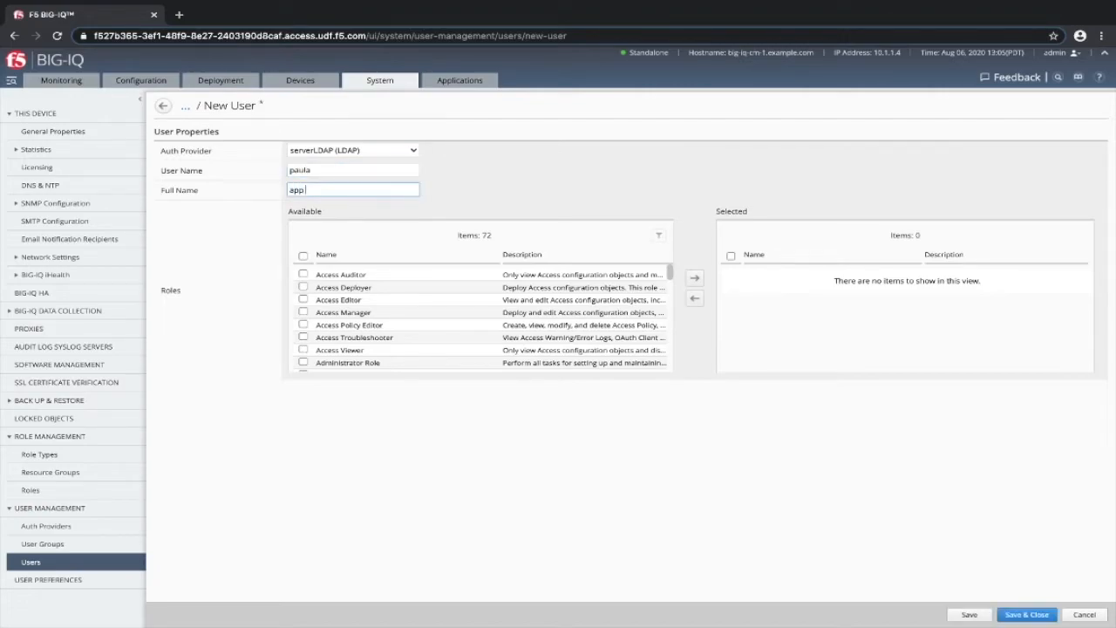
pyautogui.scroll(-3)
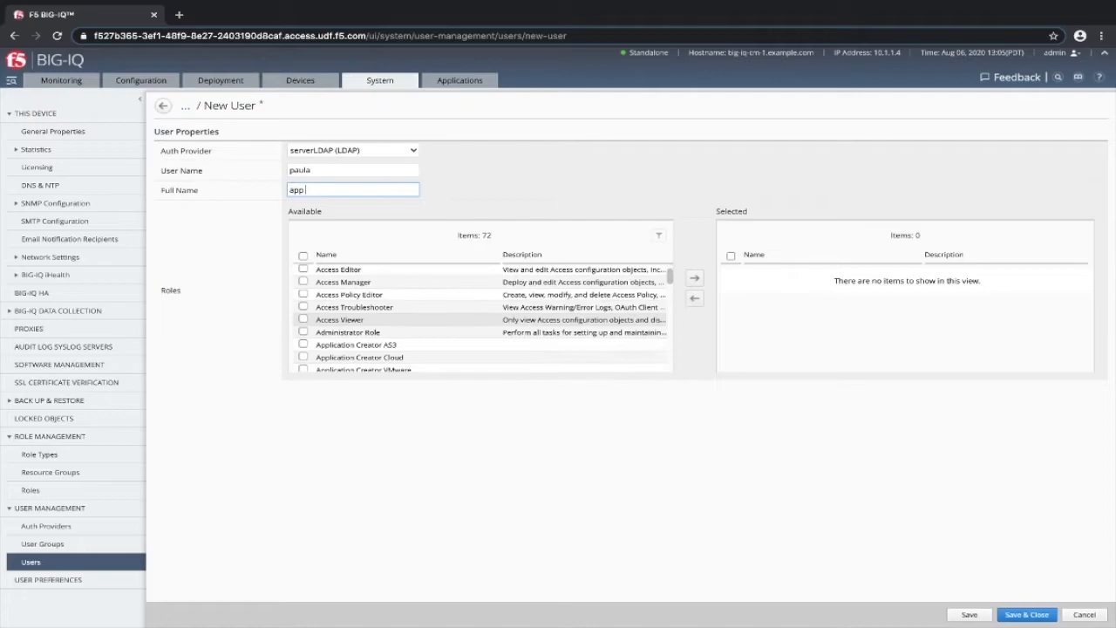
pyautogui.scroll(-3)
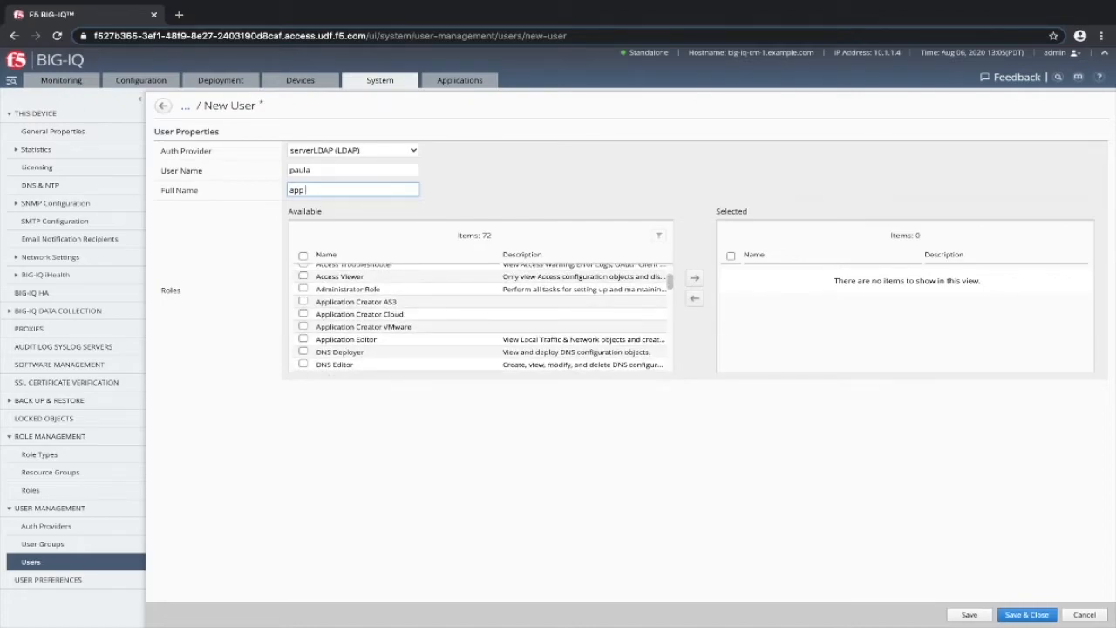
pyautogui.write('editor')
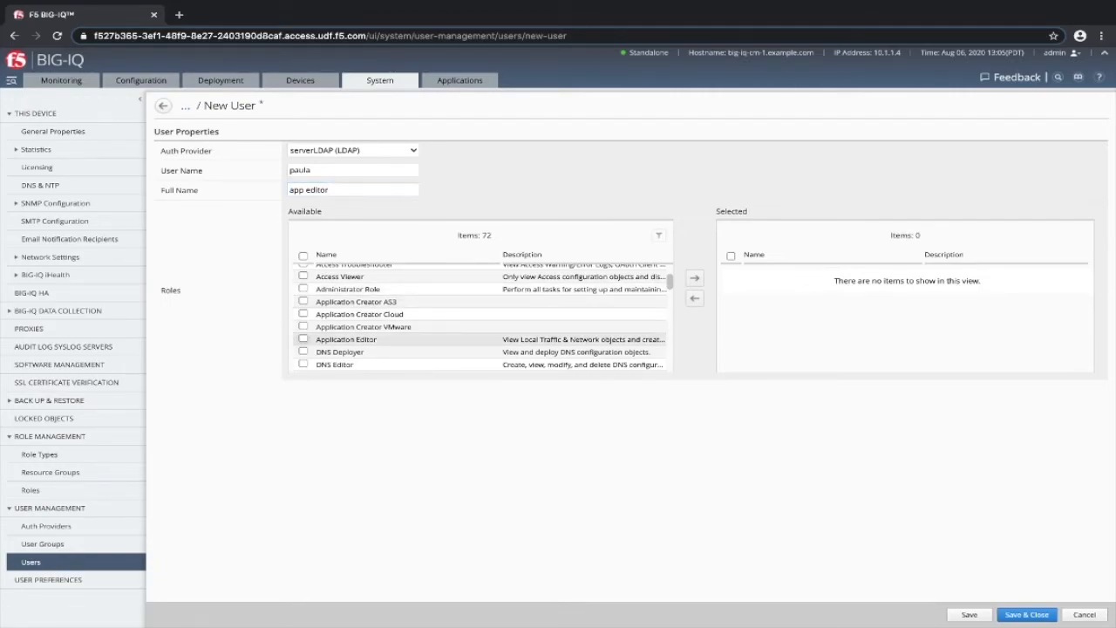
# Give paula the Application Editor role and save the user
pyautogui.click(302, 338)
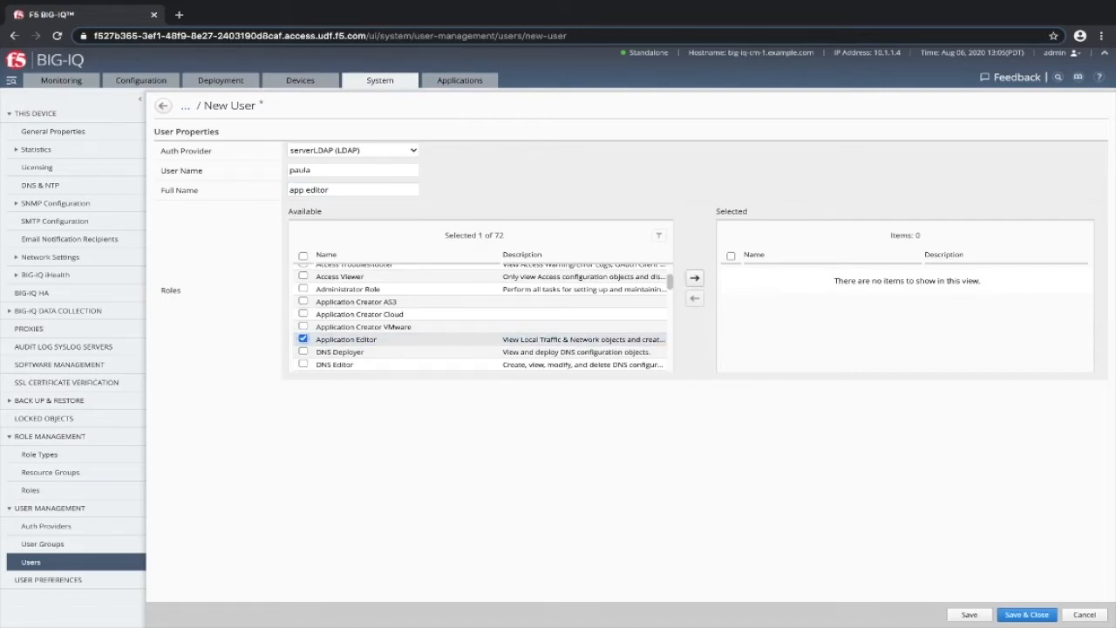
pyautogui.click(694, 278)
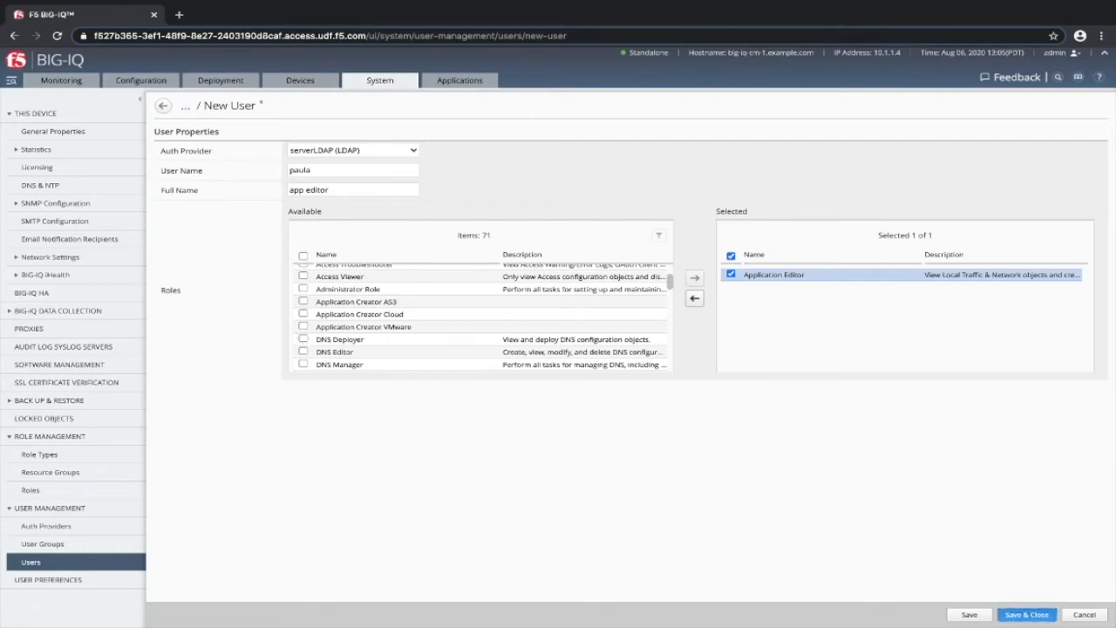
pyautogui.click(1026, 614)
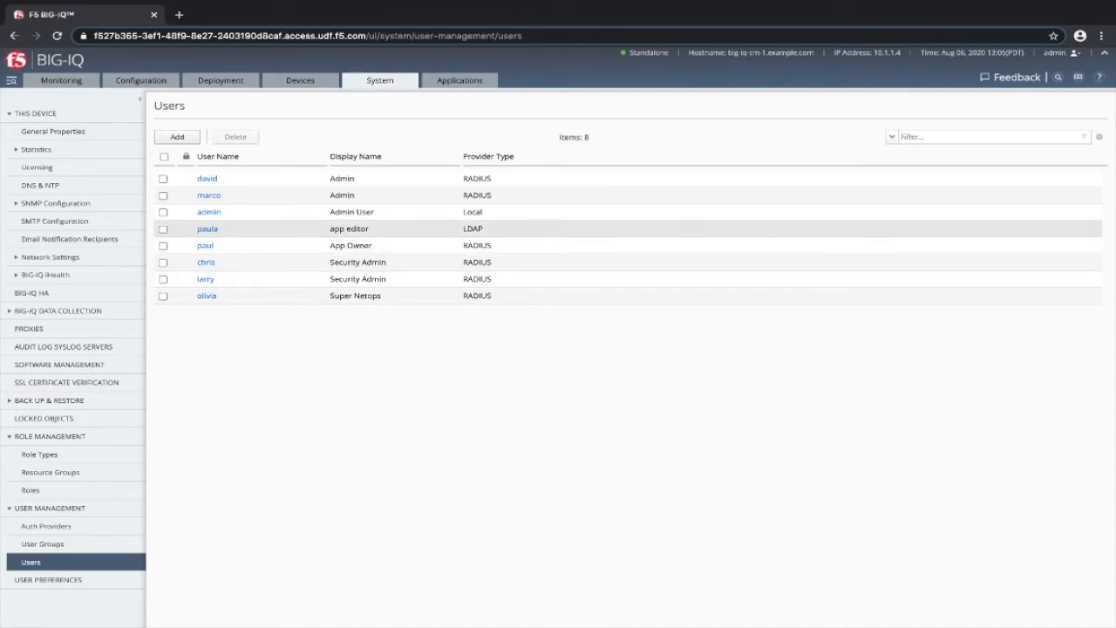
# Check paula in the users list, then log out of the admin session
pyautogui.click(163, 229)
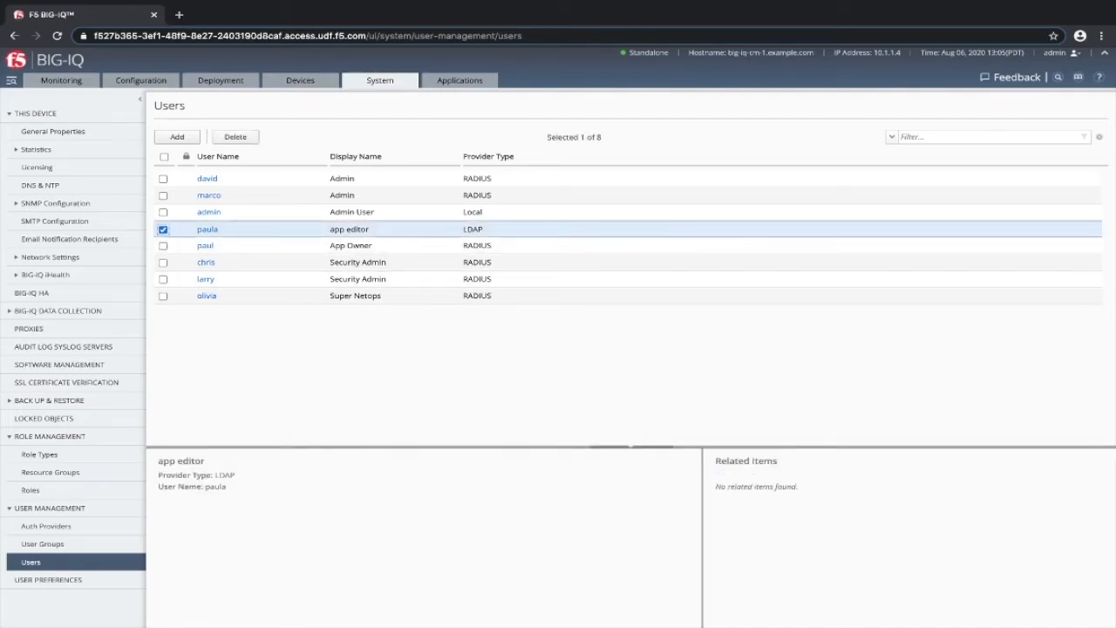
pyautogui.click(163, 228)
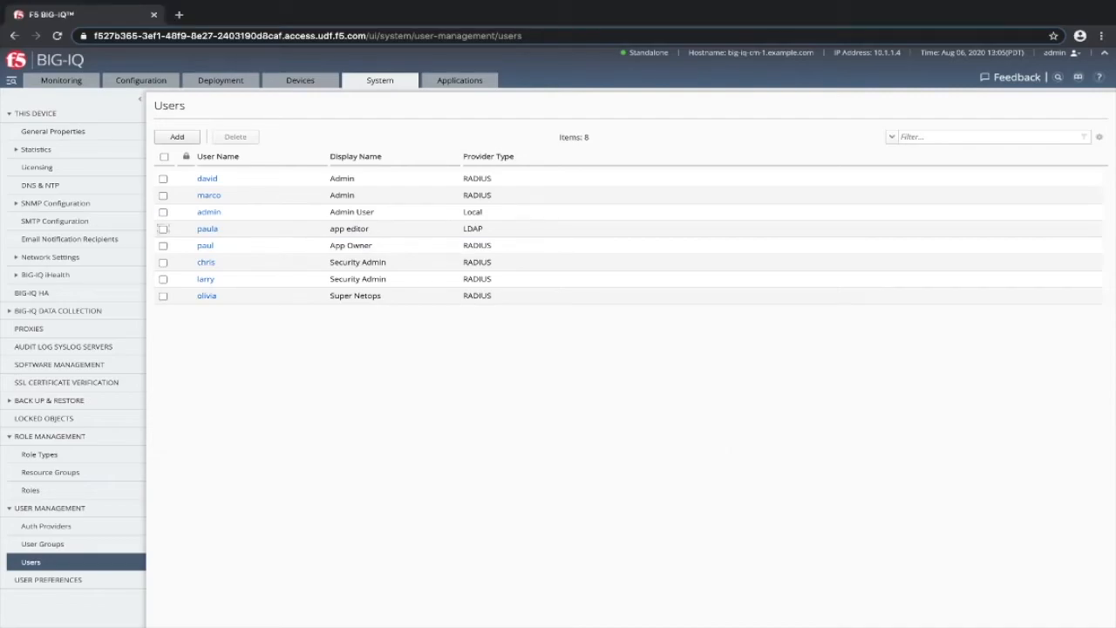
pyautogui.click(1058, 52)
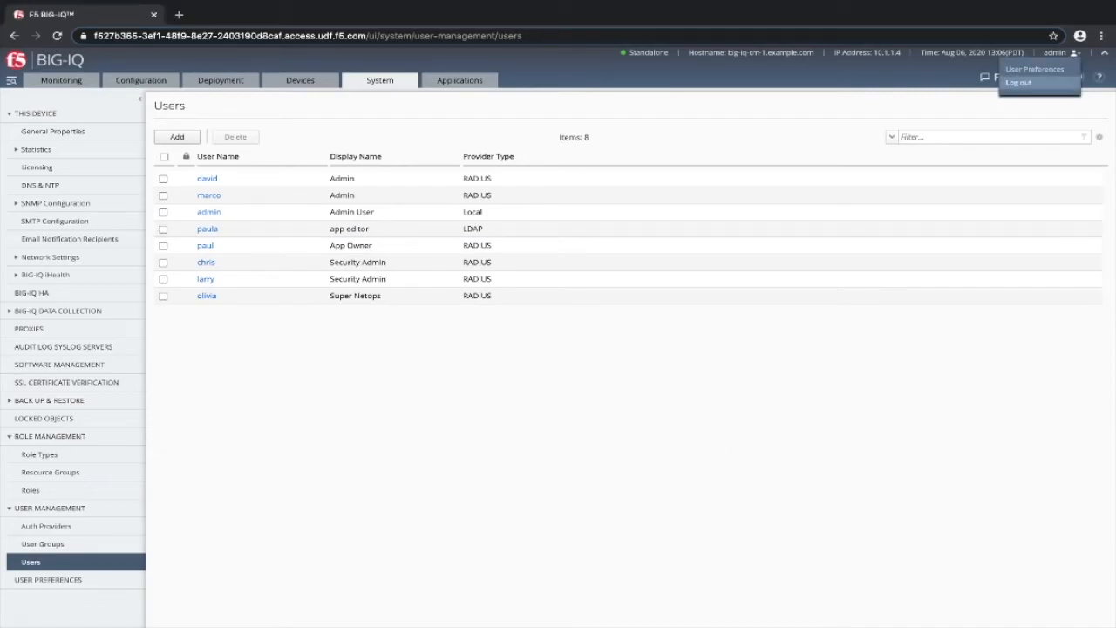
pyautogui.click(1018, 82)
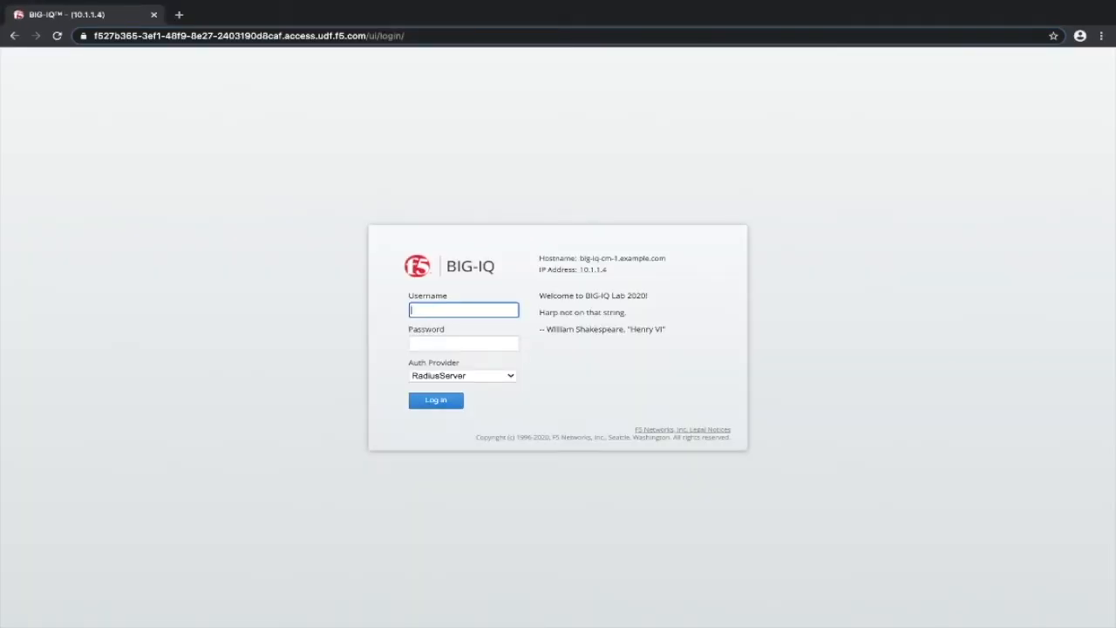
# Log in as paula with the serverLDAP auth provider
pyautogui.write('paula')
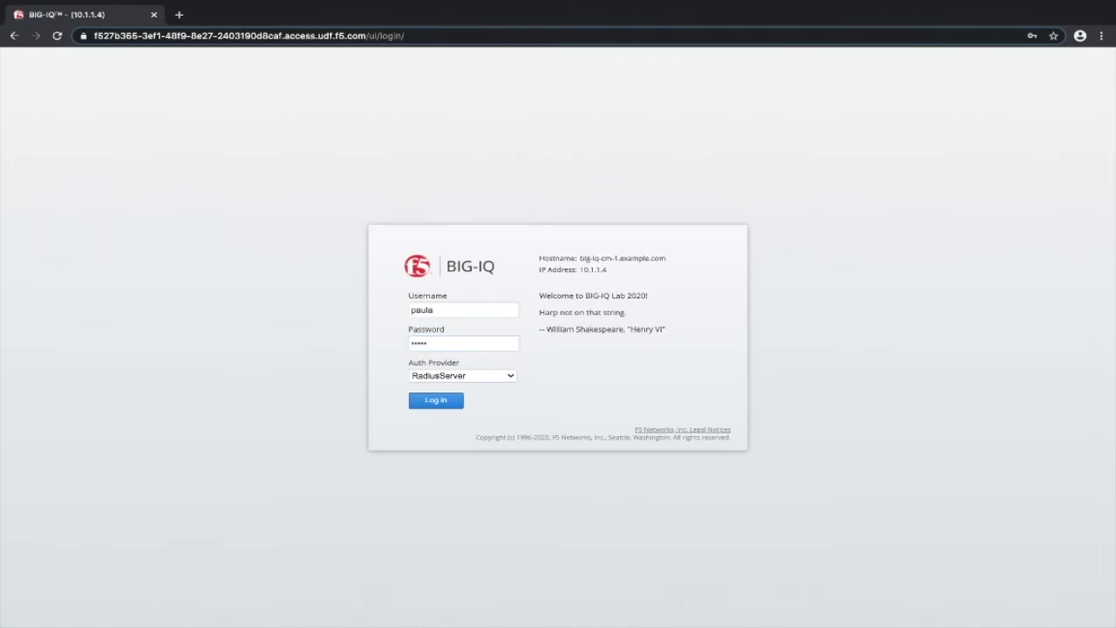
pyautogui.click(461, 375)
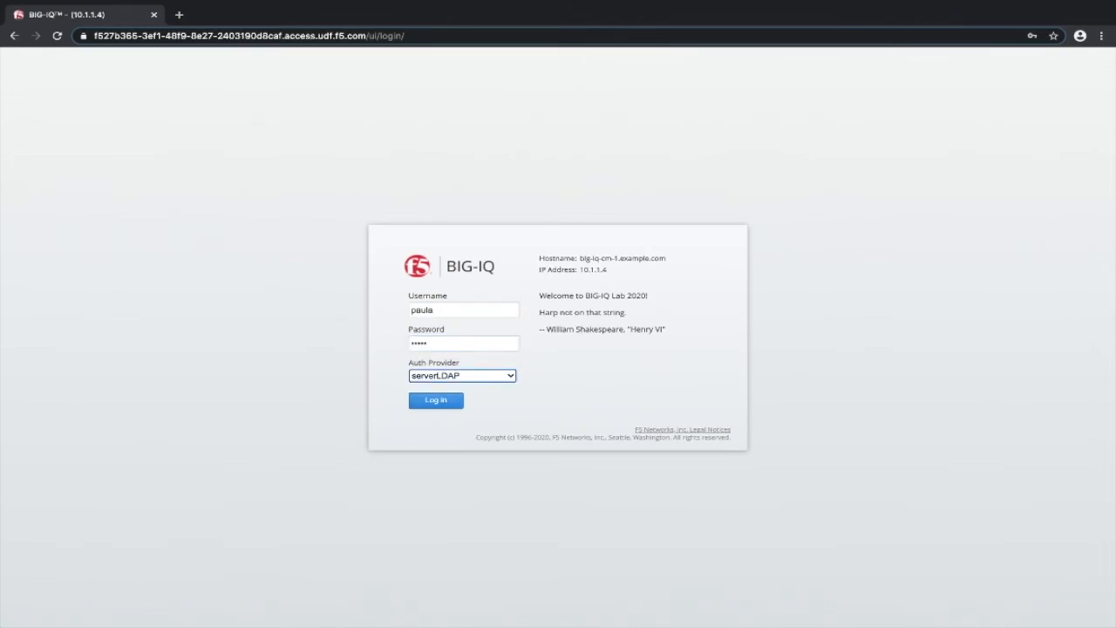
pyautogui.click(435, 399)
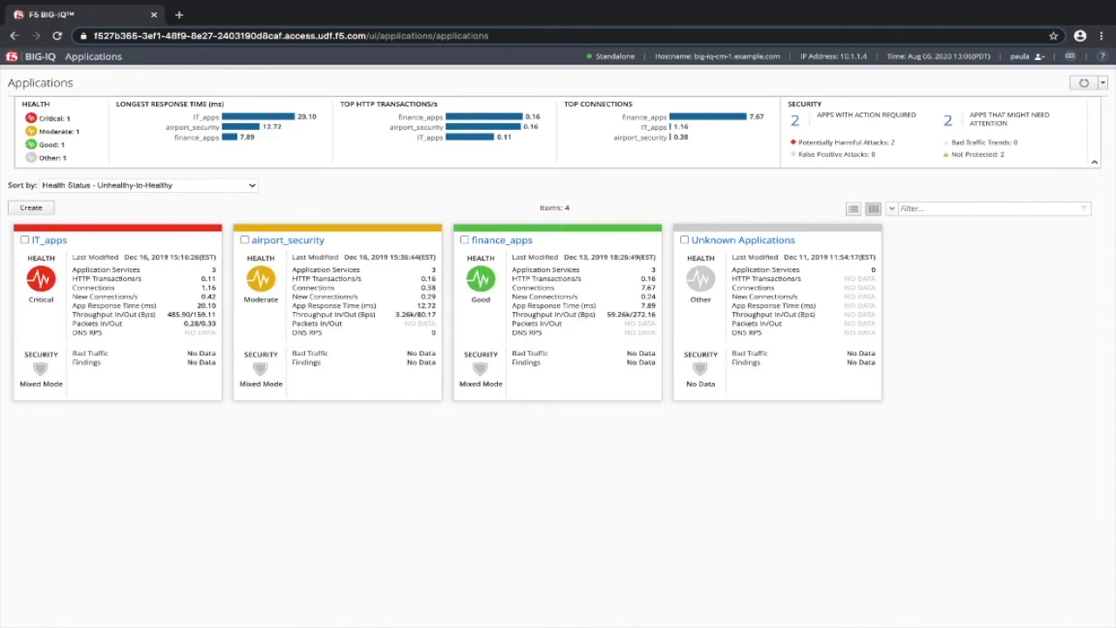